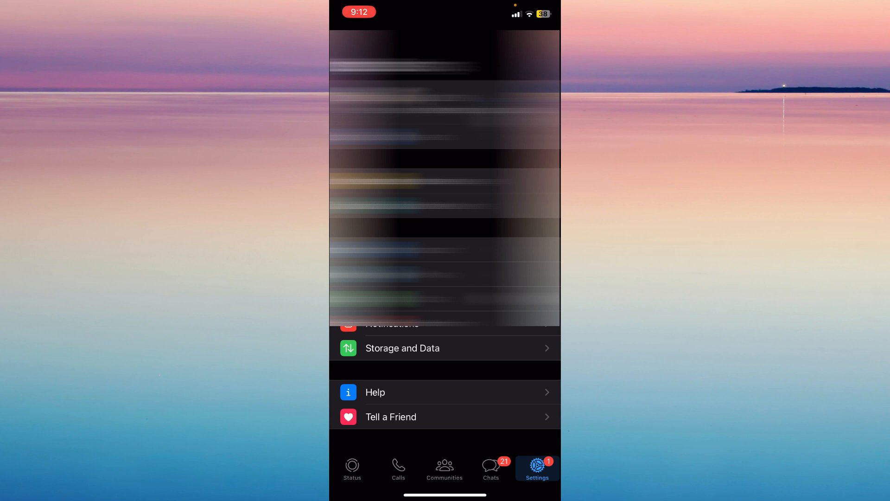
Go to Help in Settings and open the Contact Us support form.
click(374, 391)
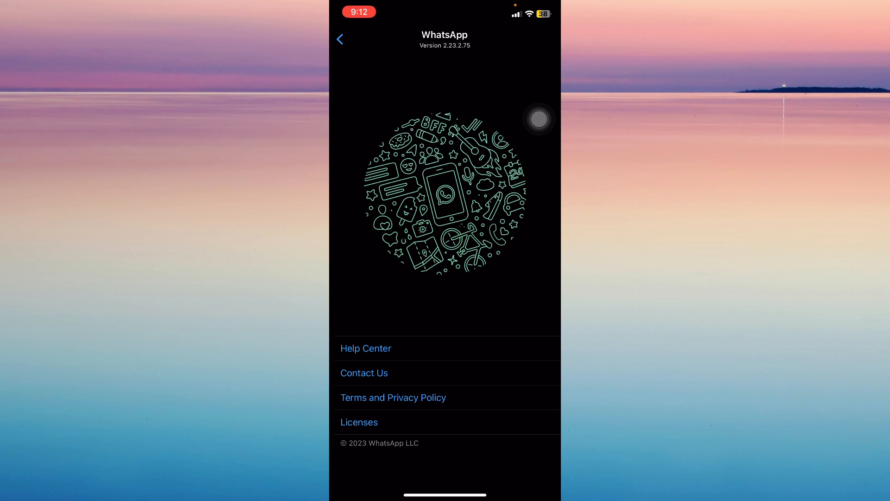
click(364, 372)
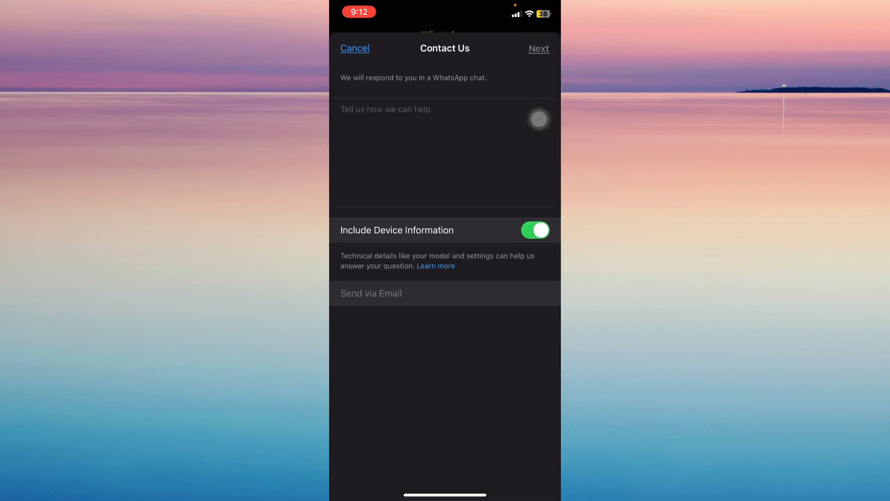
Type a message saying the status isn't working and nothing can be done about it.
click(397, 109)
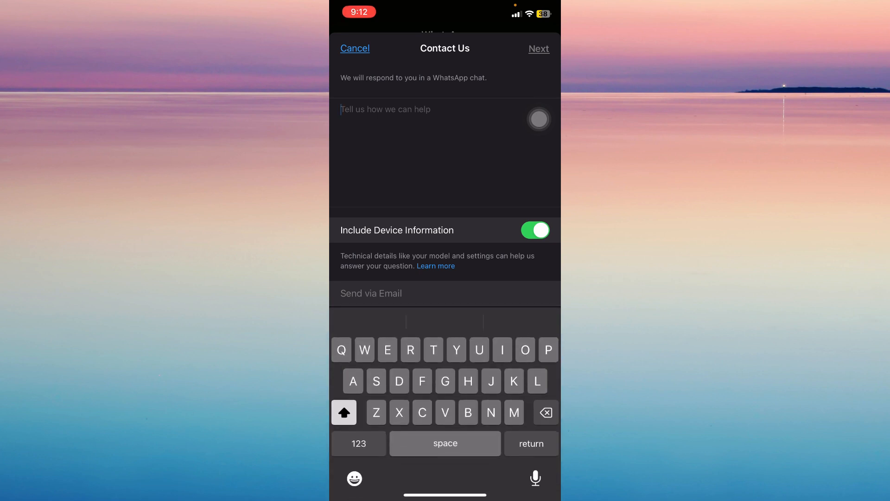
text(My st)
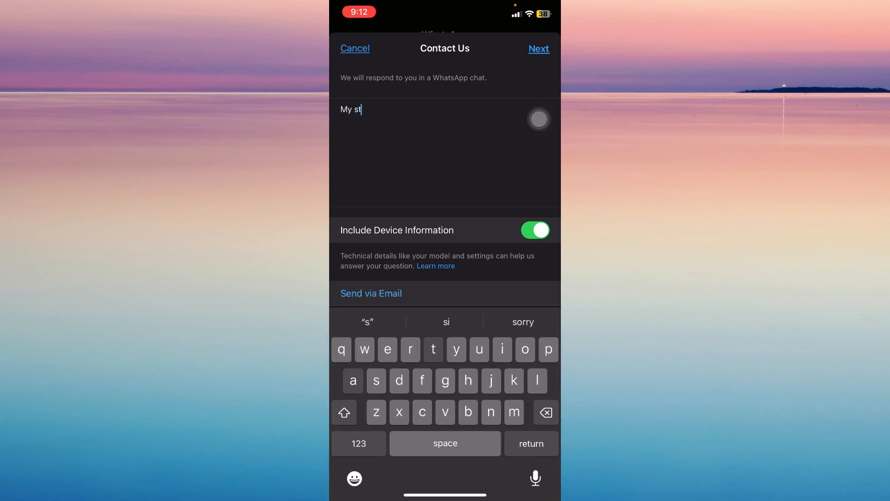
text(atus isnt working and i cant do anythi)
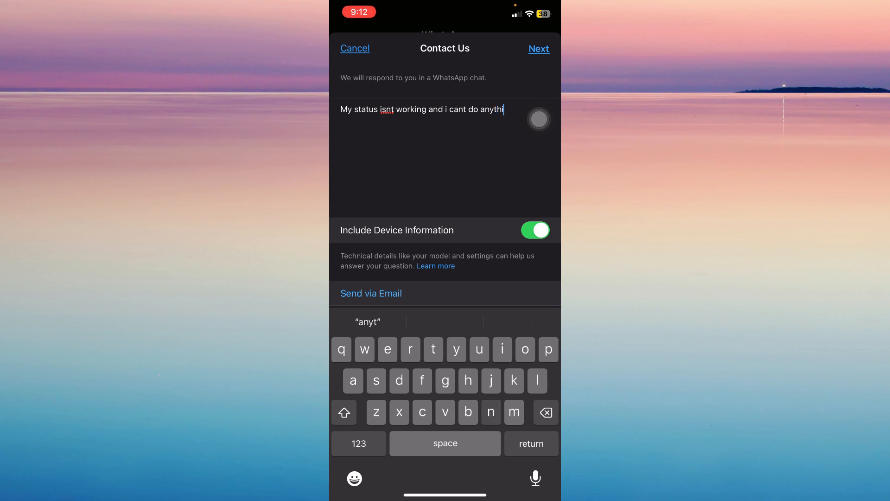
text(ng about it)
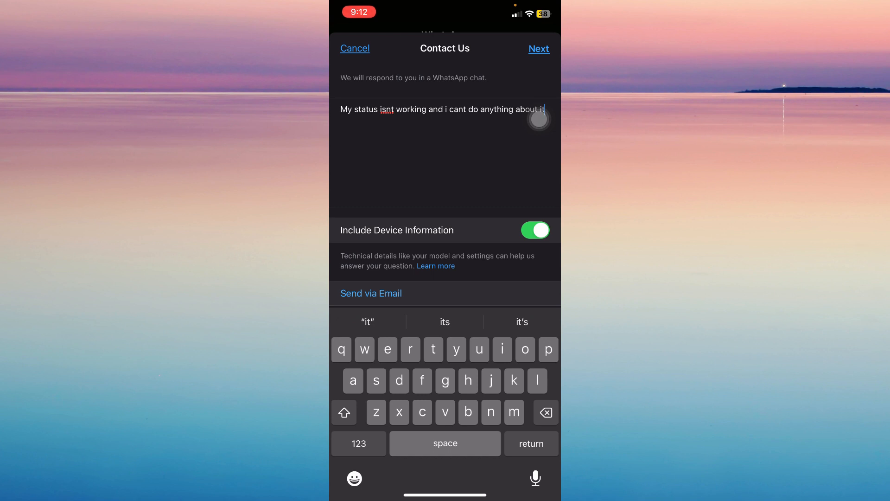
Submit the status problem message to support with Next.
click(538, 49)
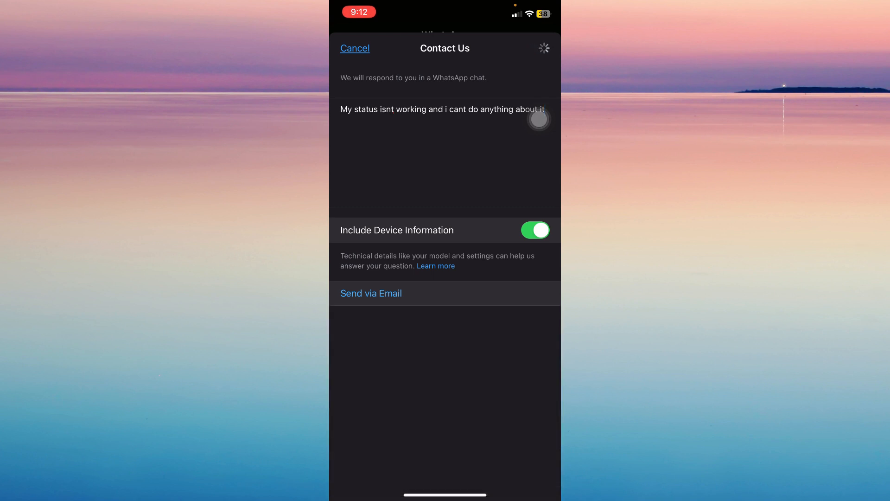